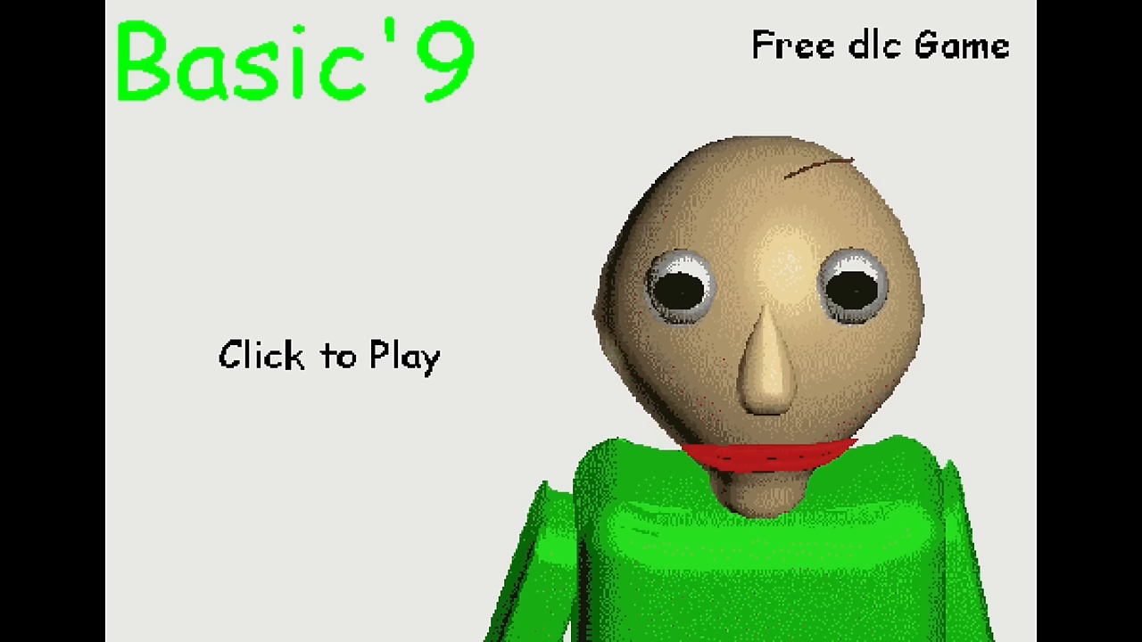
- Start the game via 'Click to Play', entering the brick maze with 0/7 notebooks
left_click(330, 355)
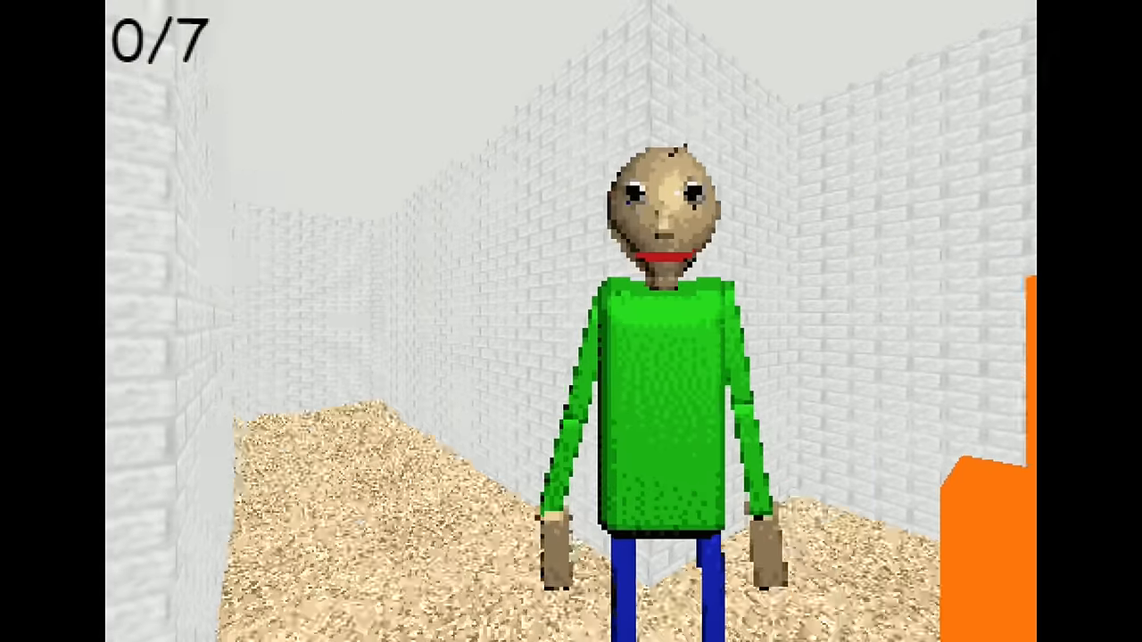